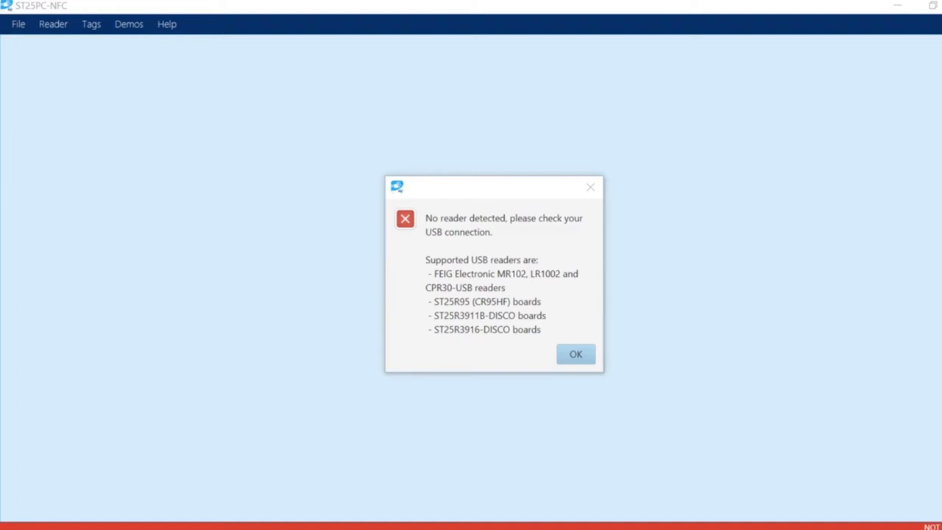
Dismiss the 'No reader detected' warning to reach the tag inventory panel
left_click(575, 354)
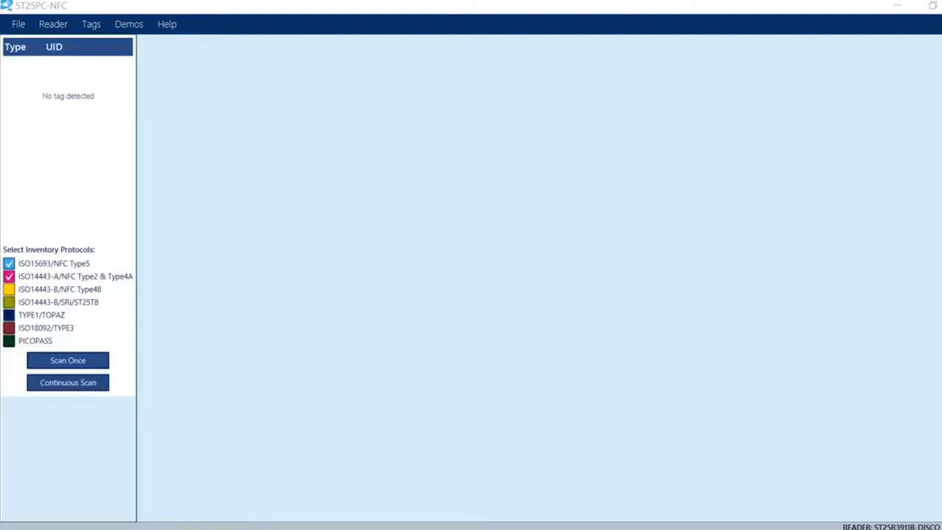
mouse_move(935, 517)
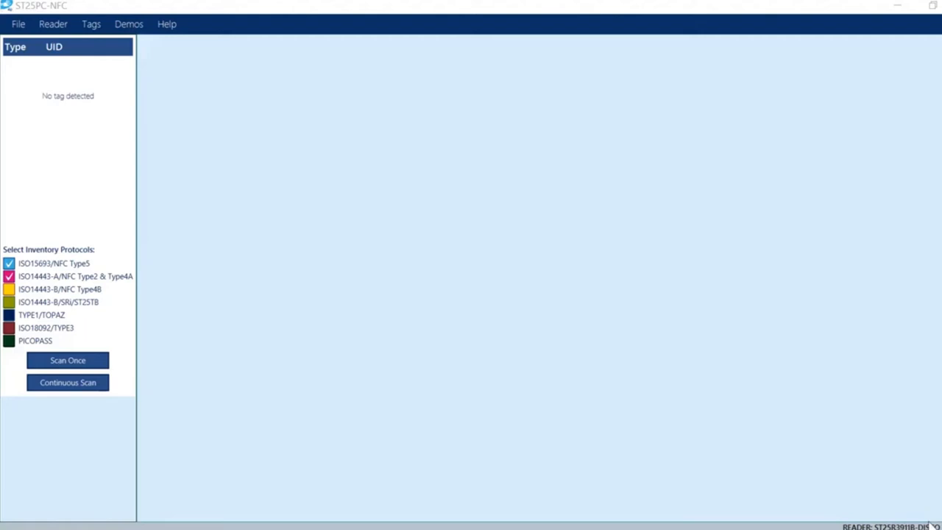
mouse_move(929, 523)
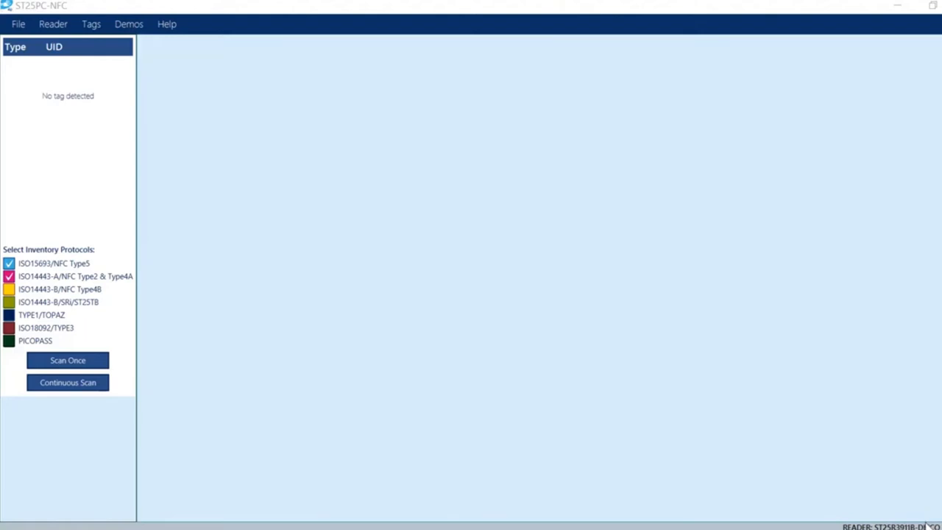
mouse_move(846, 507)
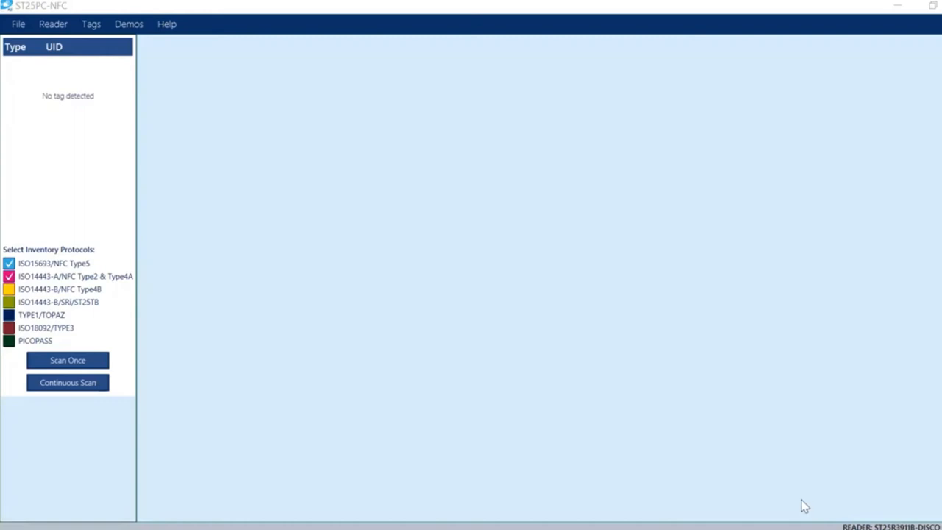
mouse_move(797, 506)
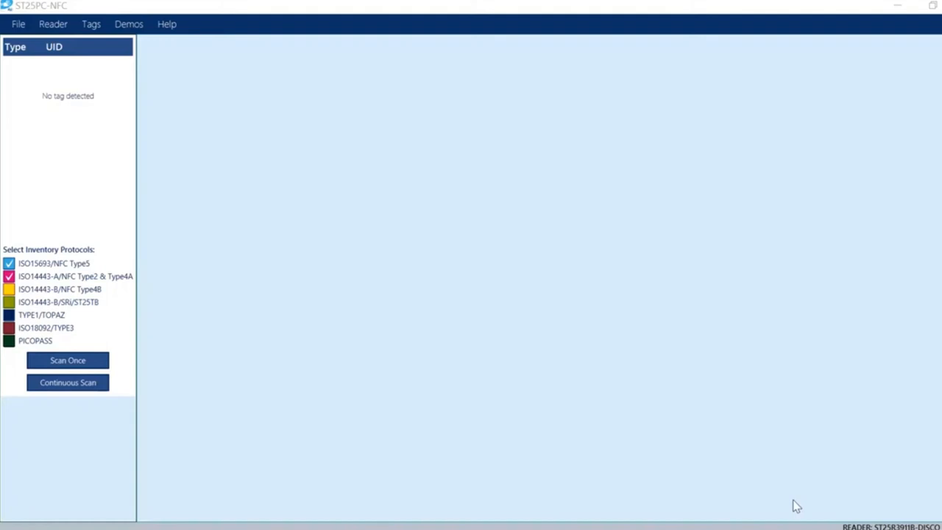
mouse_move(377, 134)
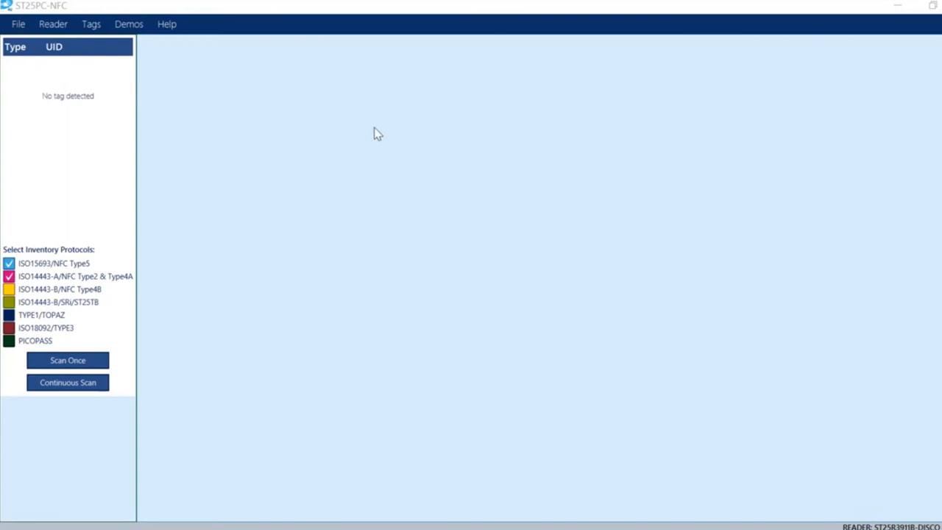
mouse_move(368, 182)
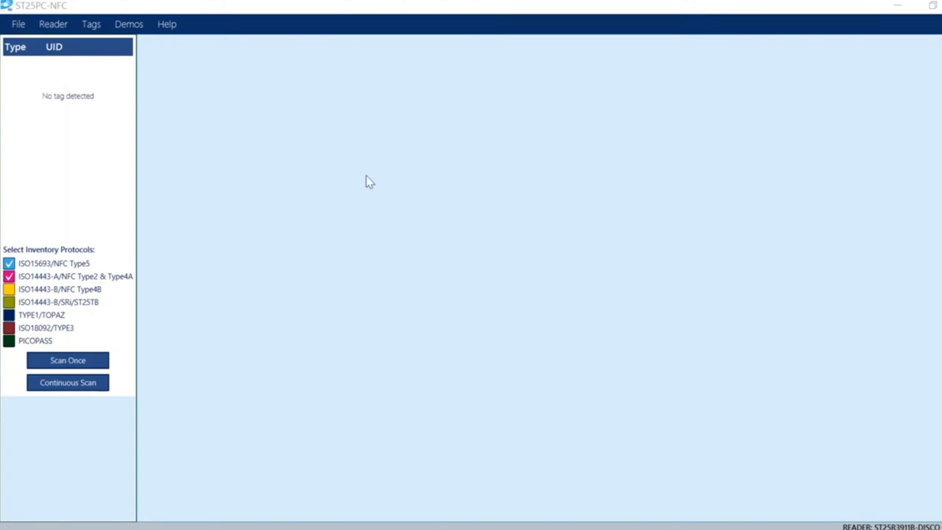
mouse_move(252, 279)
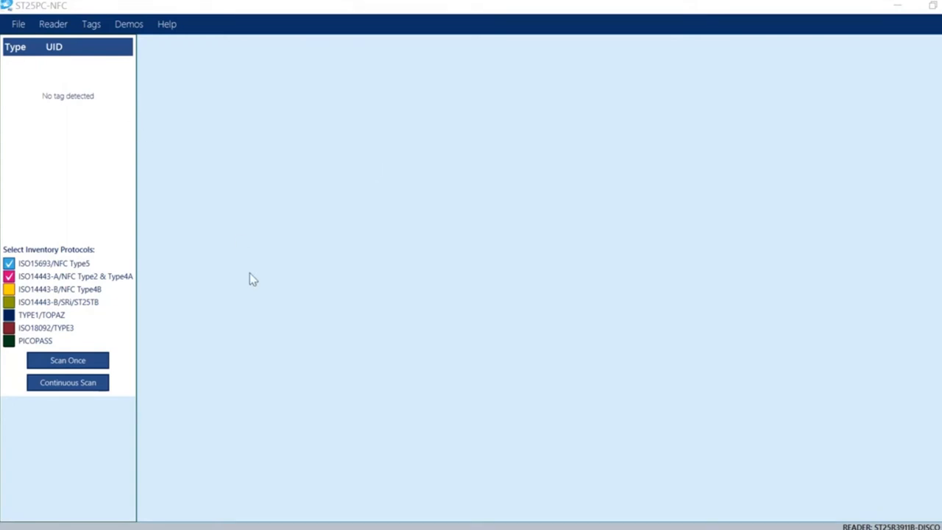
mouse_move(68, 372)
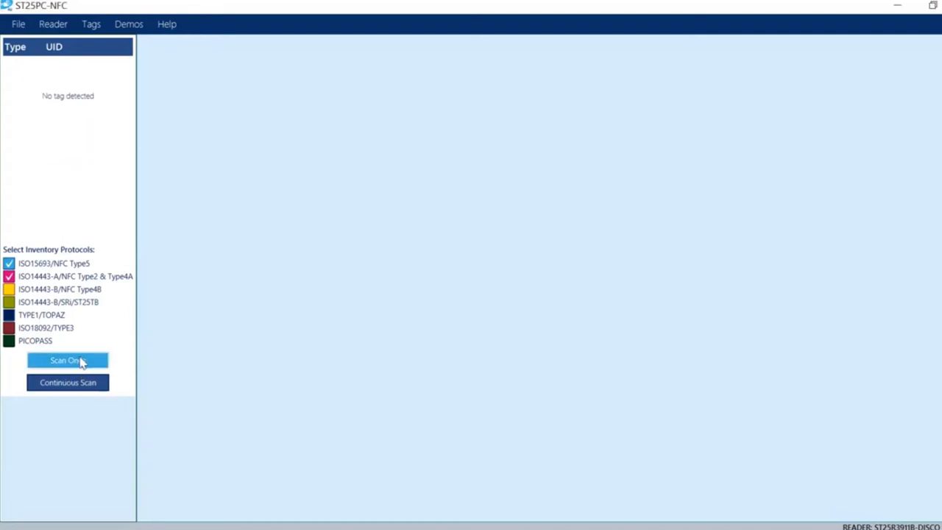
Scan once for nearby tags, detecting the ST25DV64K-J NFC Type 5 tag
left_click(67, 360)
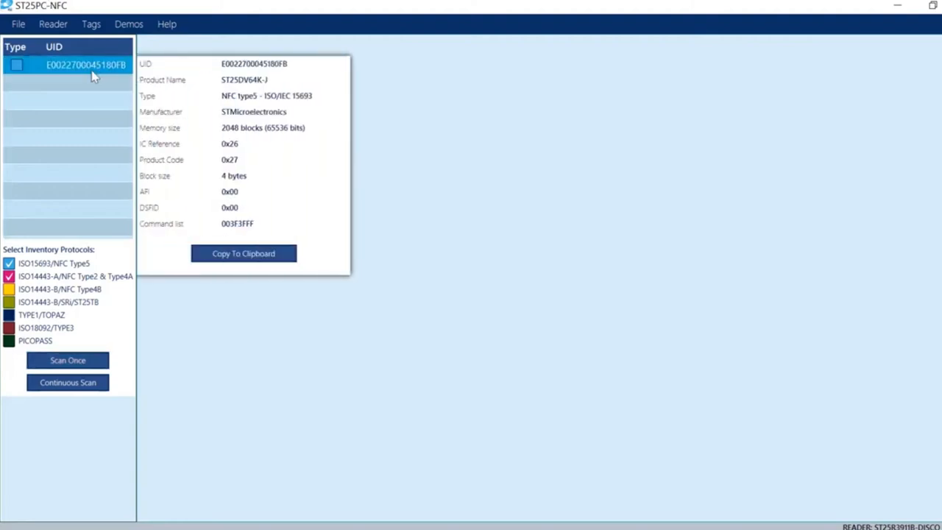
mouse_move(60, 87)
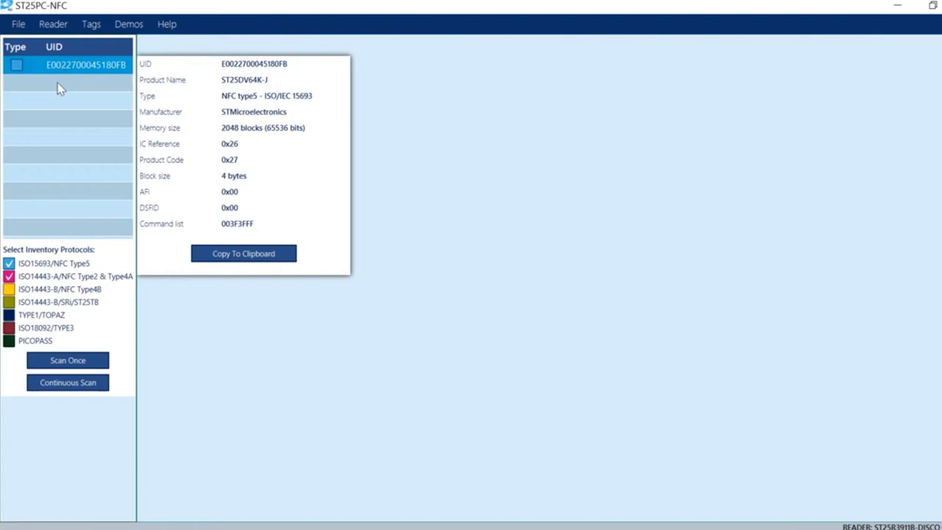
mouse_move(183, 189)
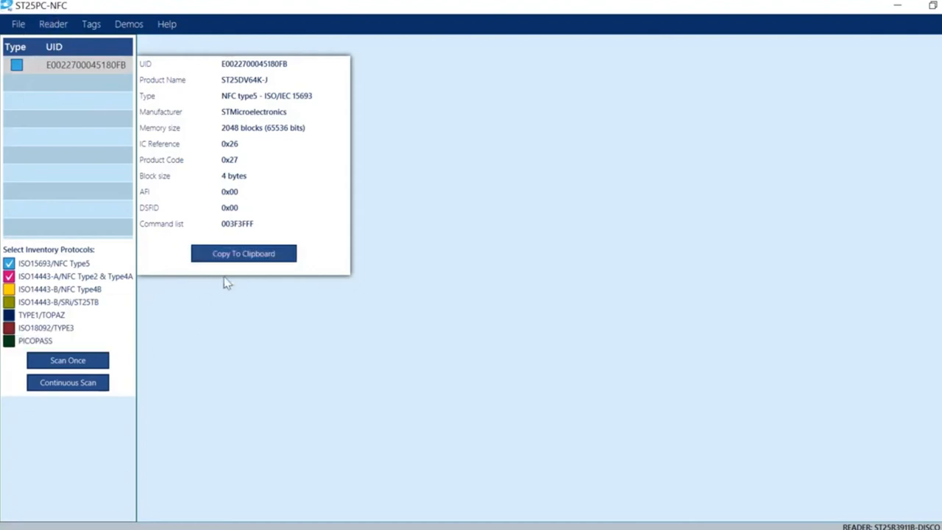
Browse the File, Reader and Tags menus, then open the NDEF Editor
left_click(17, 24)
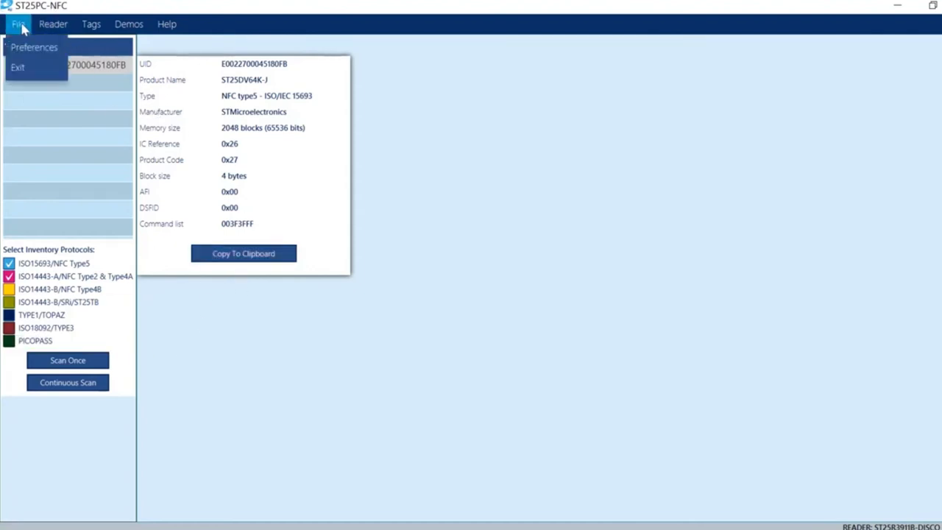
left_click(53, 24)
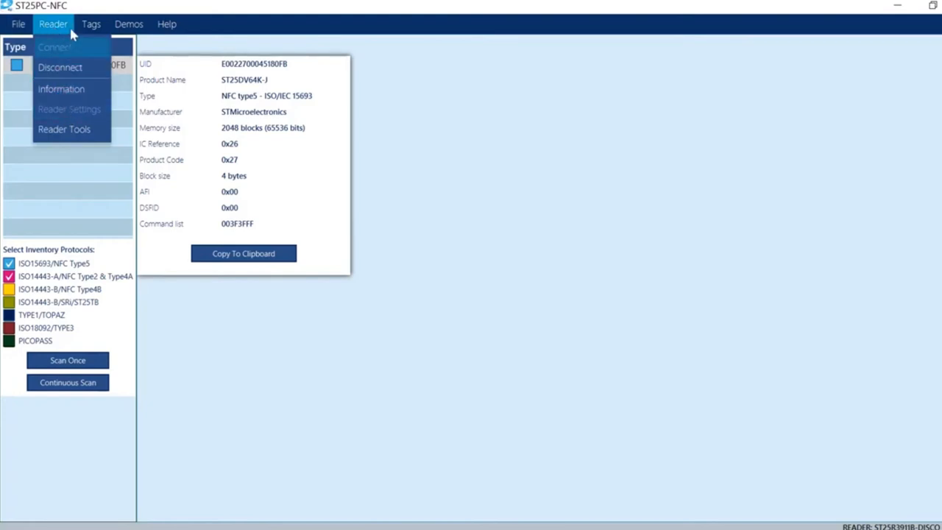
left_click(91, 24)
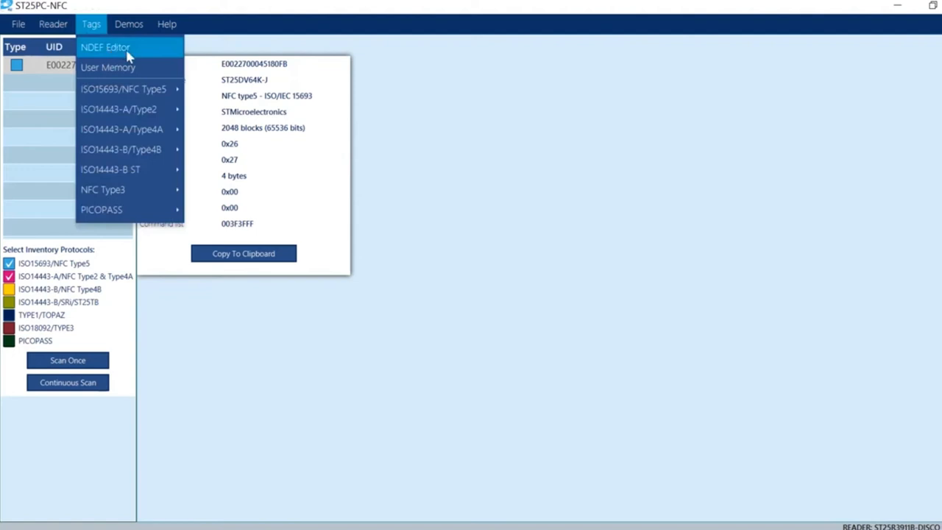
left_click(106, 48)
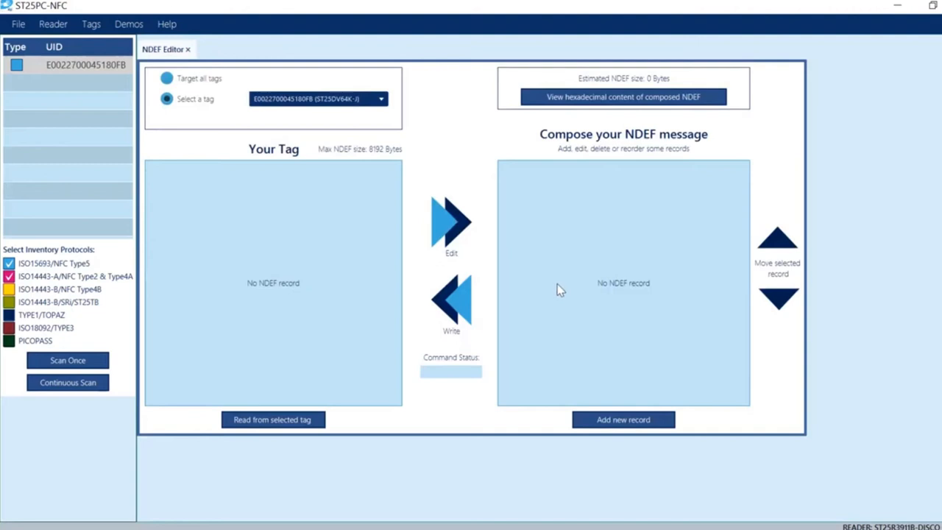
mouse_move(614, 287)
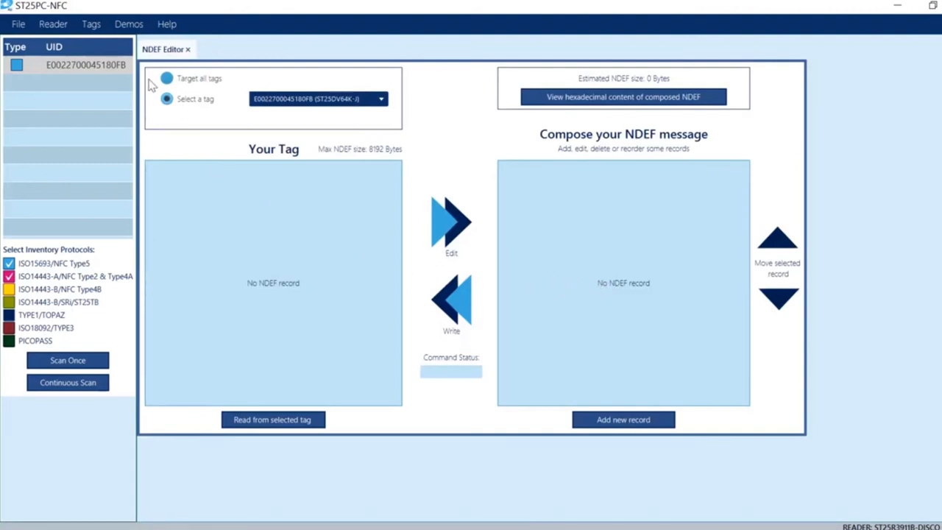
Open the ST25DV64K-J User Memory view and browse the Tags protocol submenus
left_click(90, 24)
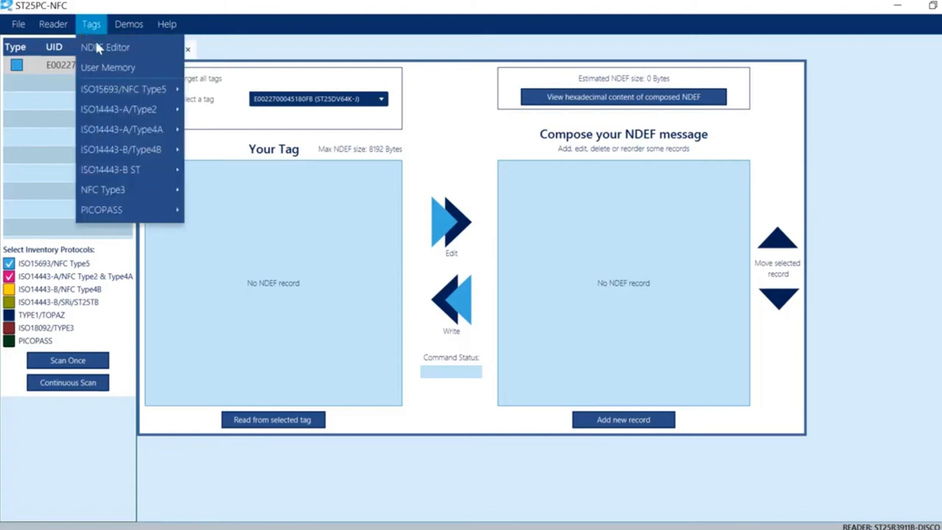
left_click(109, 67)
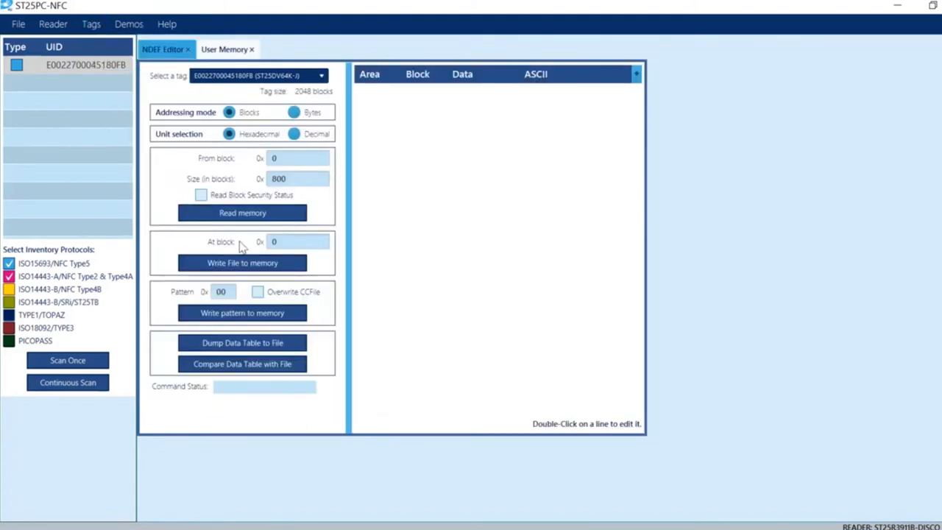
left_click(91, 23)
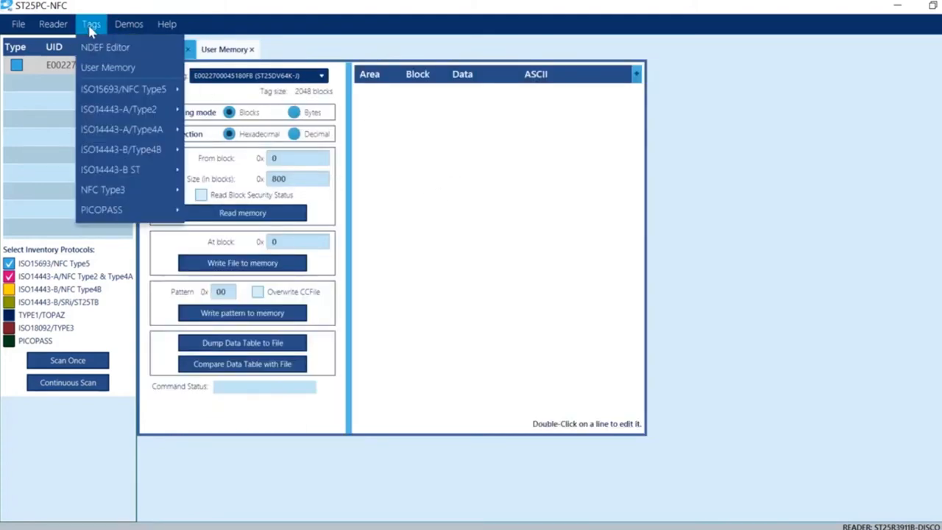
mouse_move(118, 109)
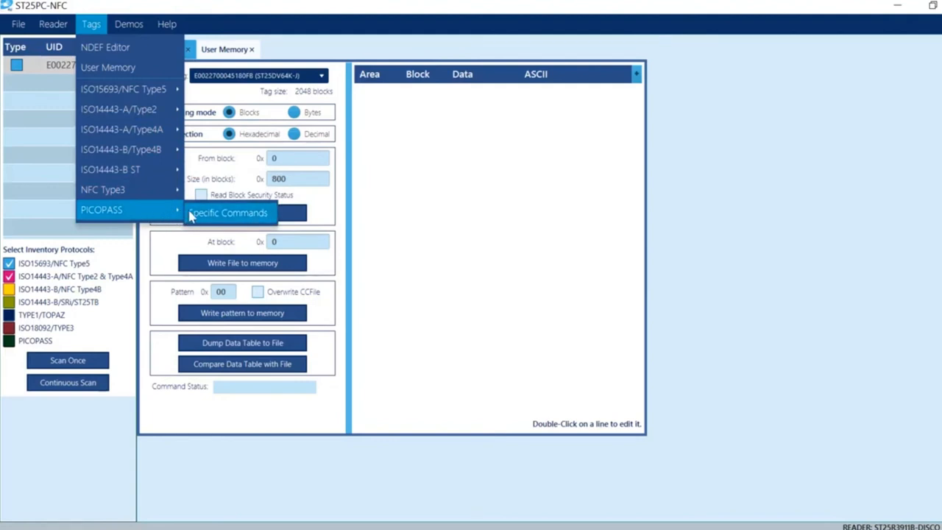
mouse_move(165, 215)
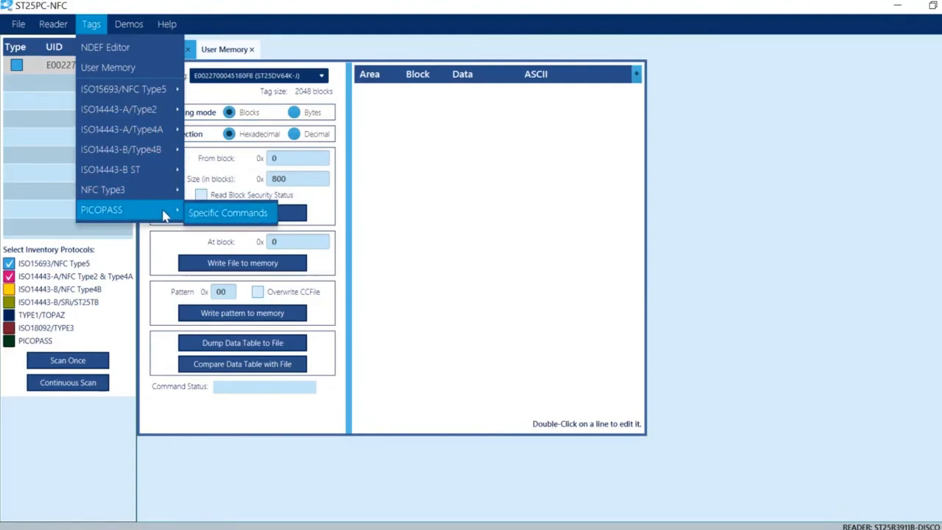
mouse_move(163, 218)
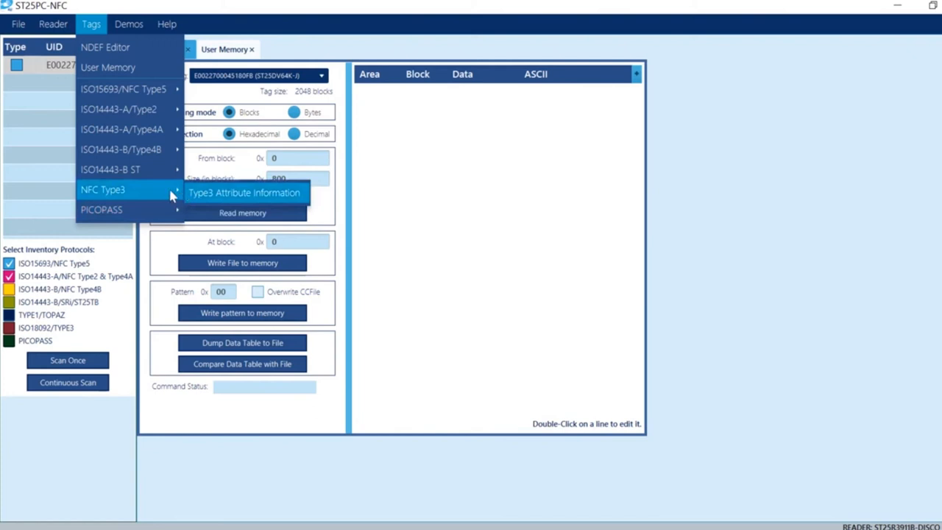
mouse_move(121, 150)
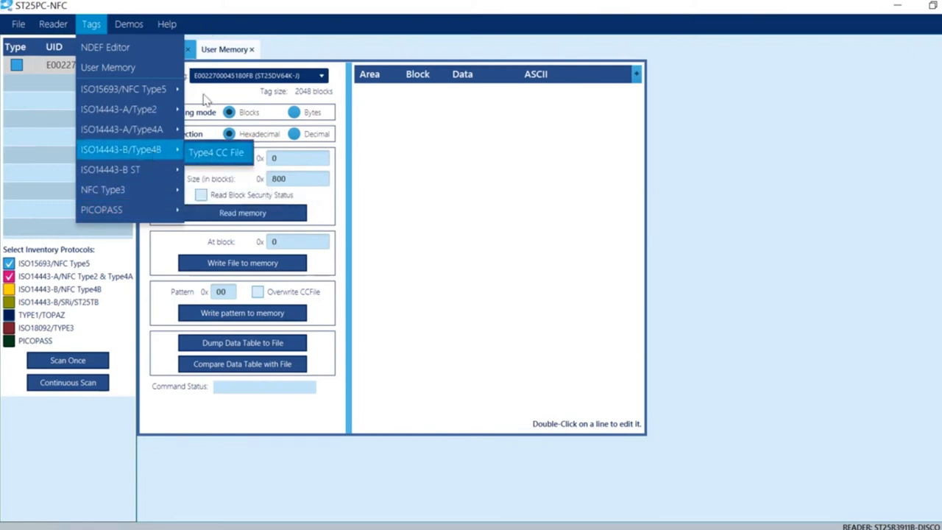
Launch the NFCSensorTAG demo, close all tools, and show the ST25DV-PWM-eSET demo options
left_click(129, 24)
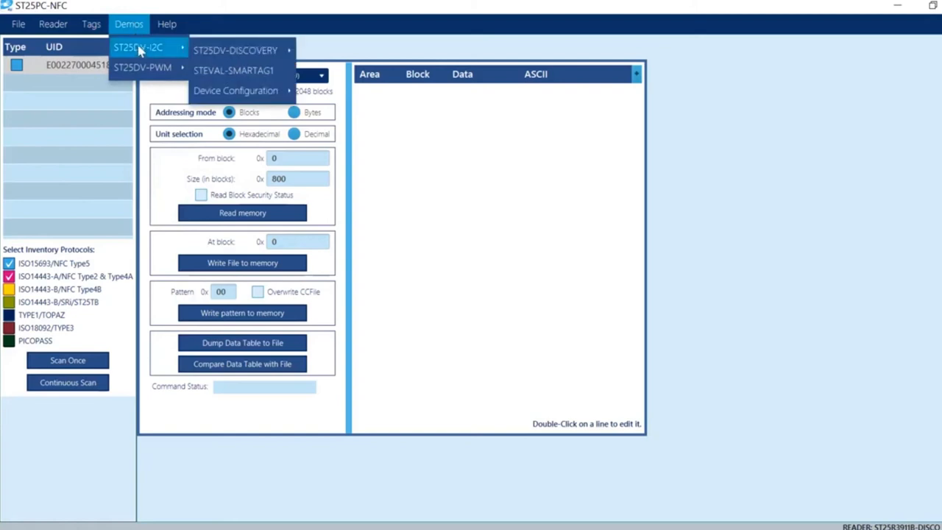
mouse_move(187, 53)
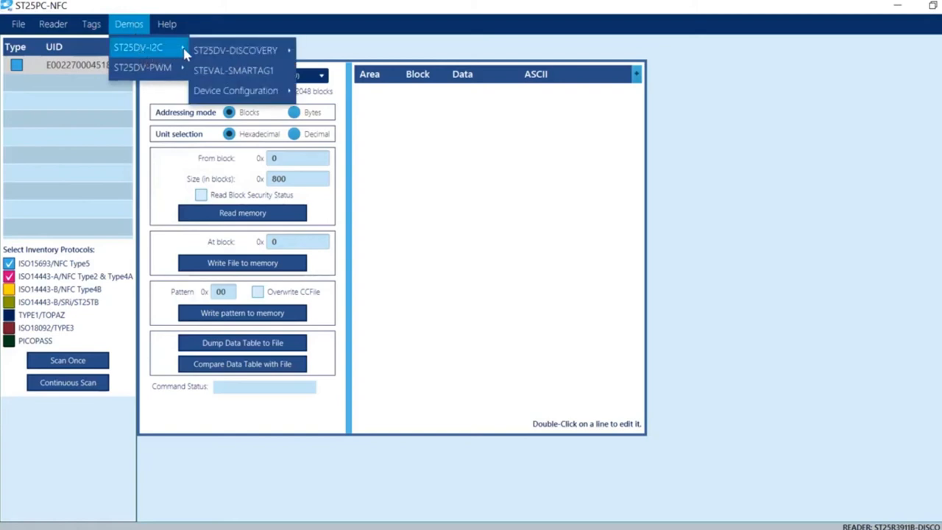
mouse_move(235, 50)
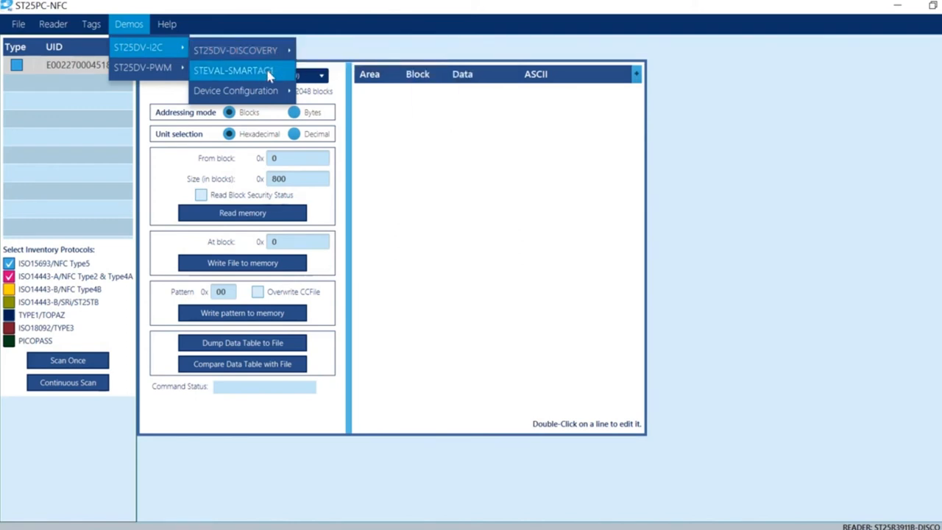
mouse_move(300, 80)
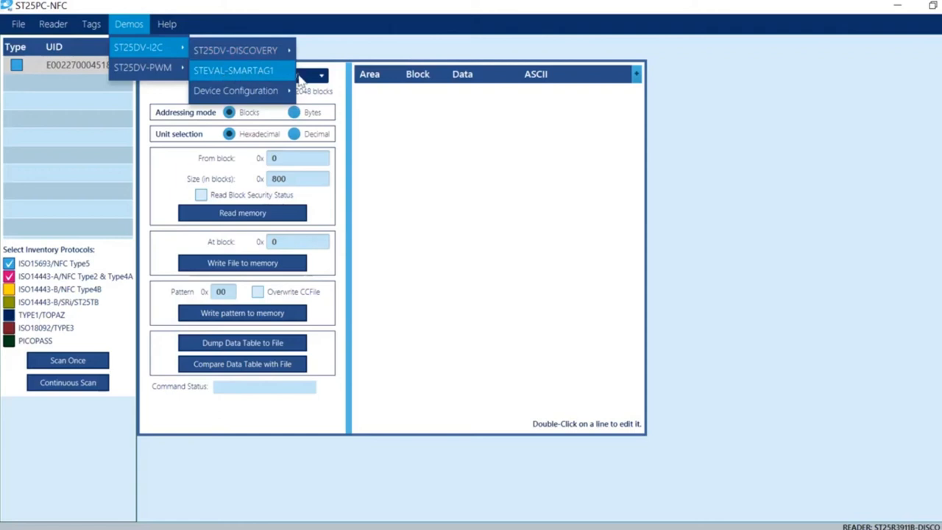
left_click(233, 70)
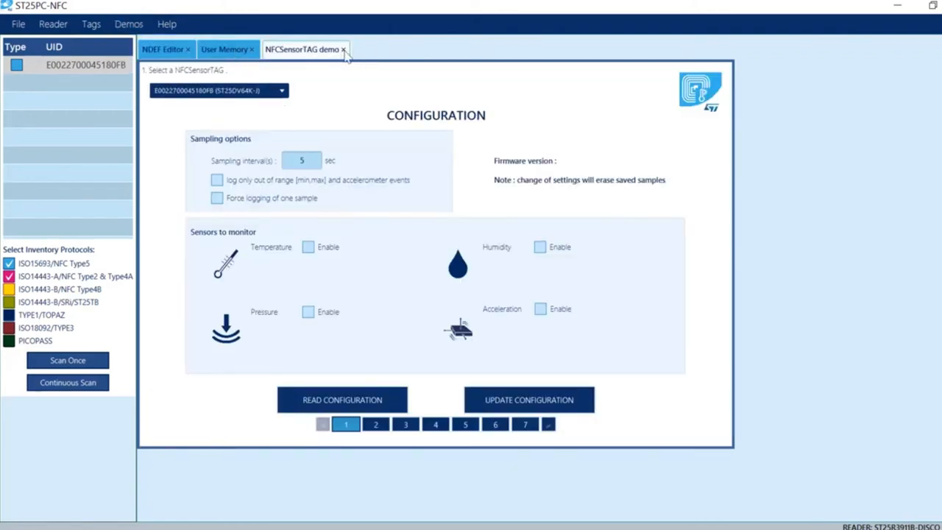
left_click(162, 49)
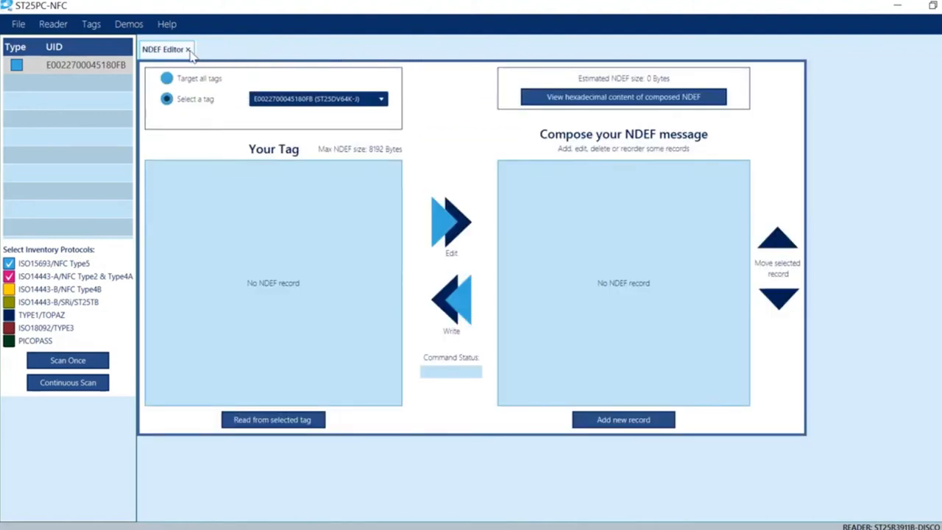
left_click(129, 24)
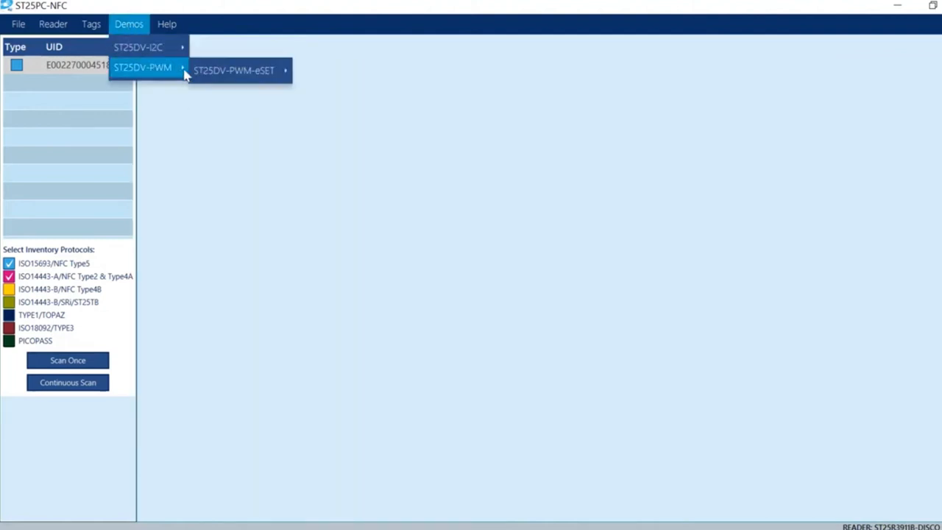
mouse_move(176, 77)
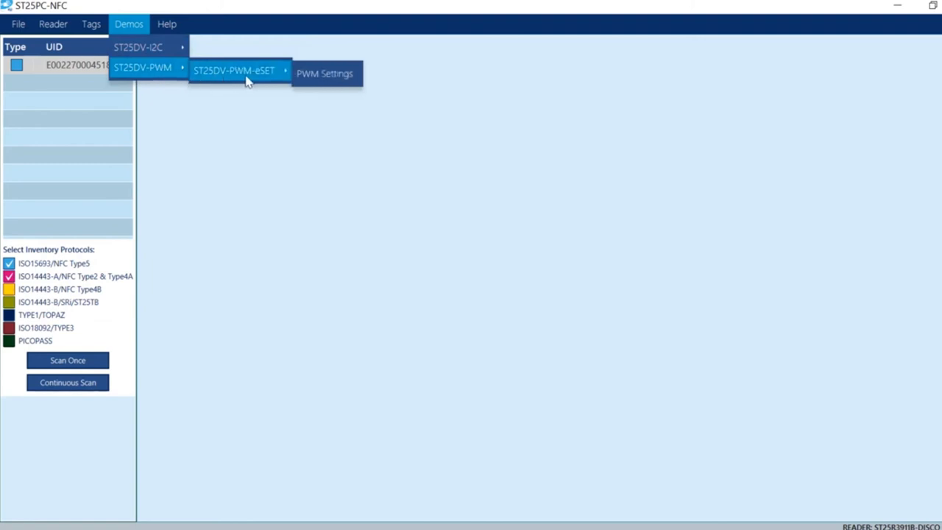
mouse_move(253, 89)
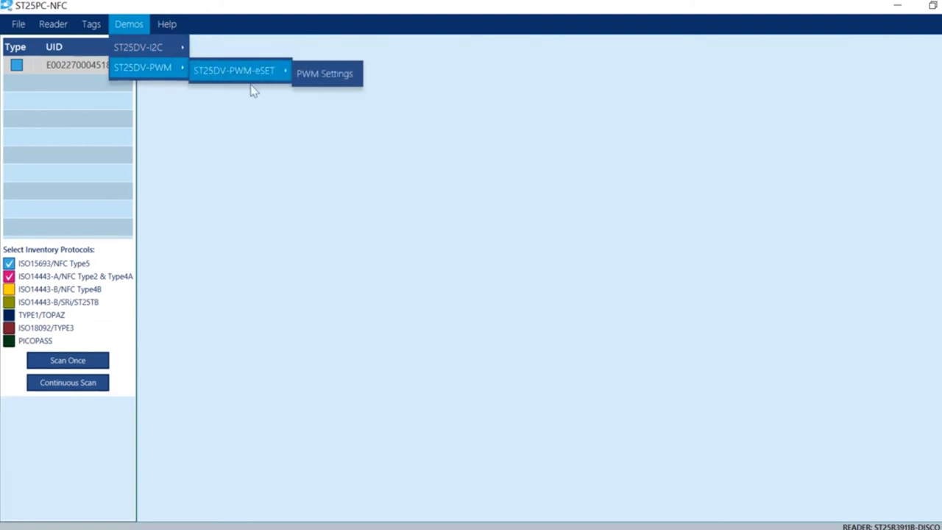
mouse_move(325, 74)
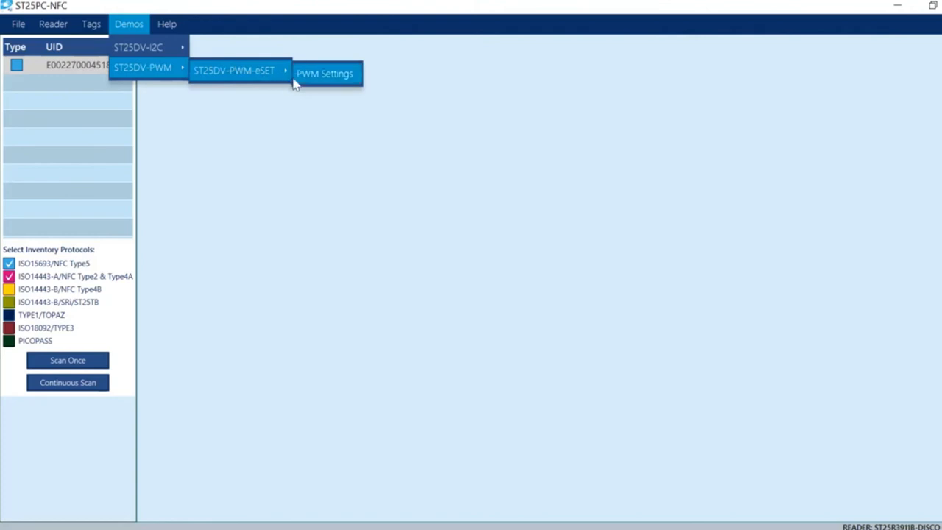
Open the Help menu showing CRC calculation, Web Resources links and About
left_click(167, 24)
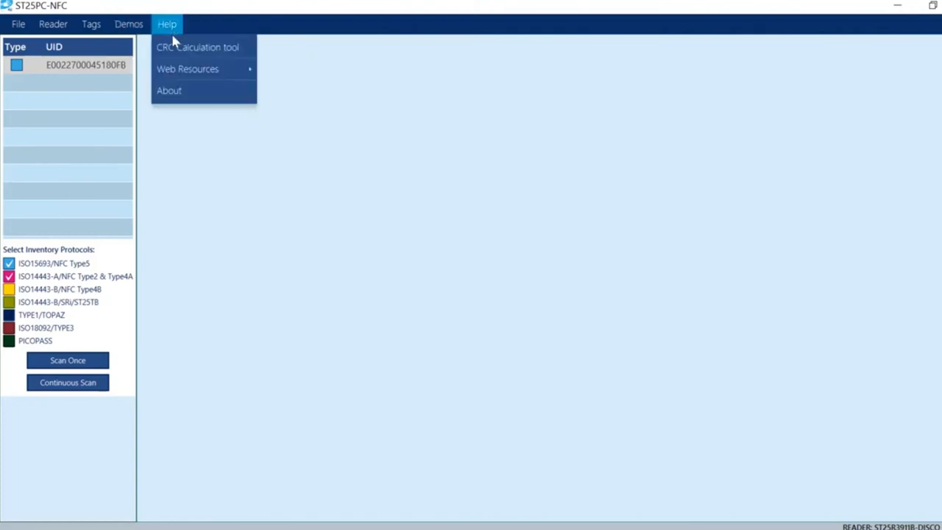
mouse_move(188, 69)
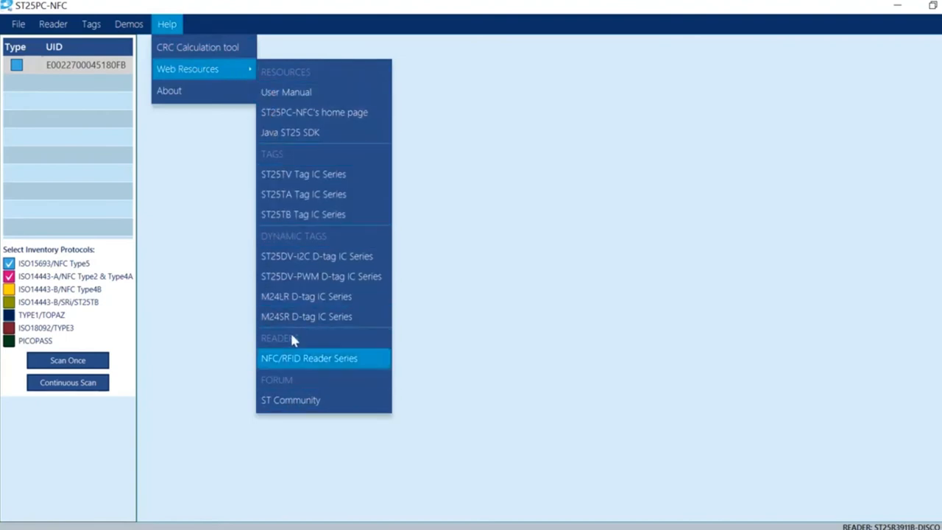
mouse_move(286, 92)
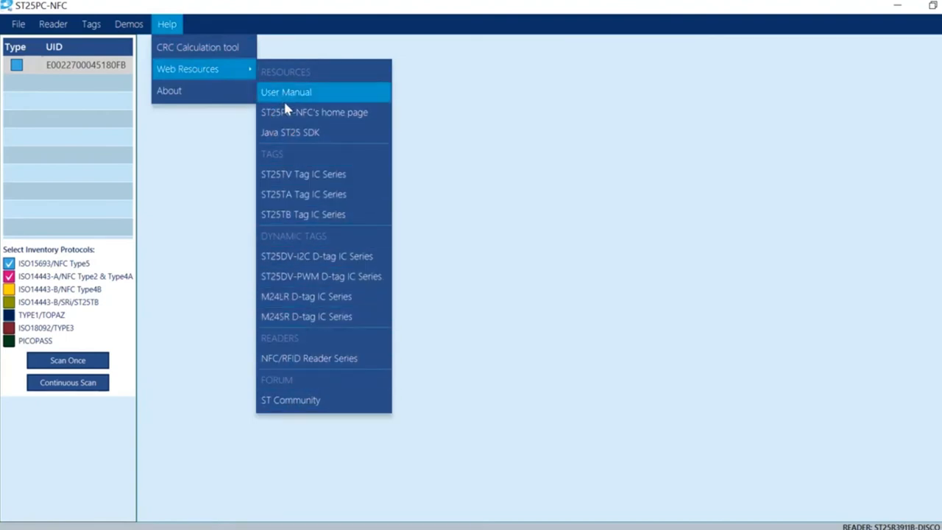
mouse_move(337, 276)
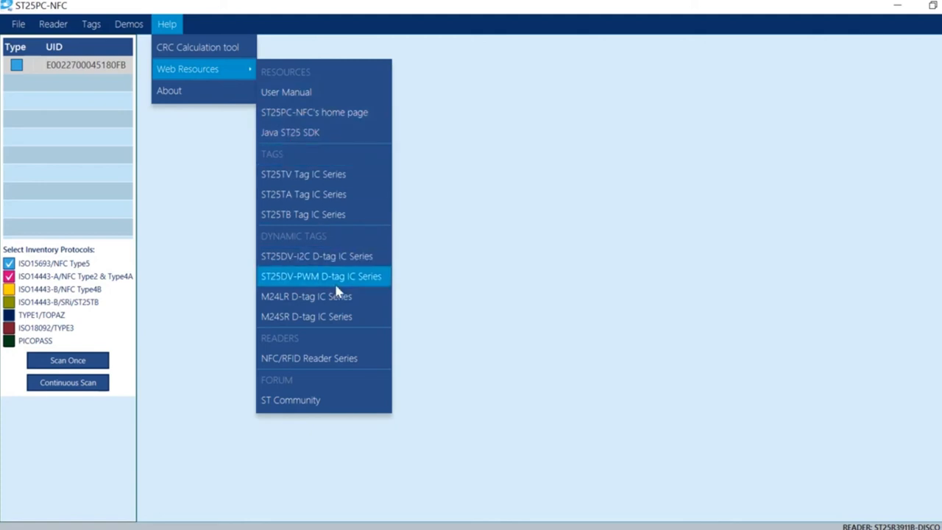
mouse_move(341, 350)
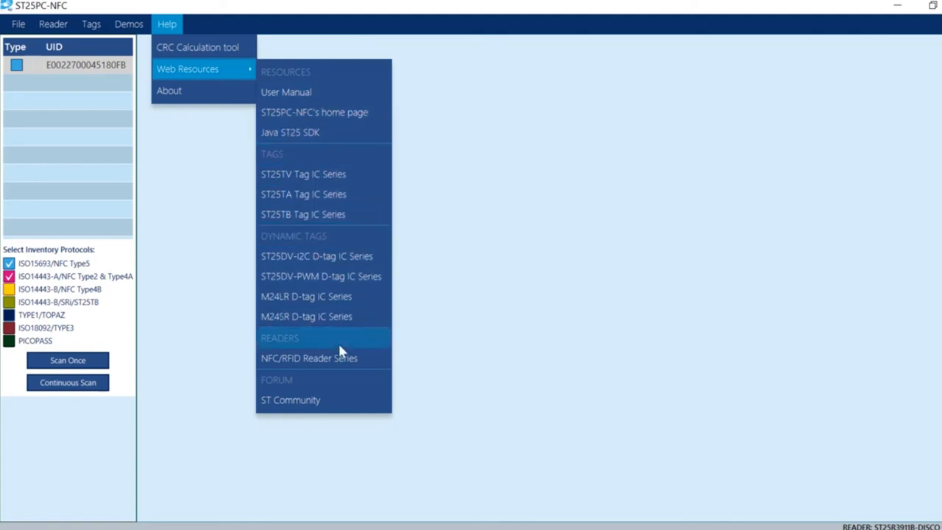
mouse_move(315, 112)
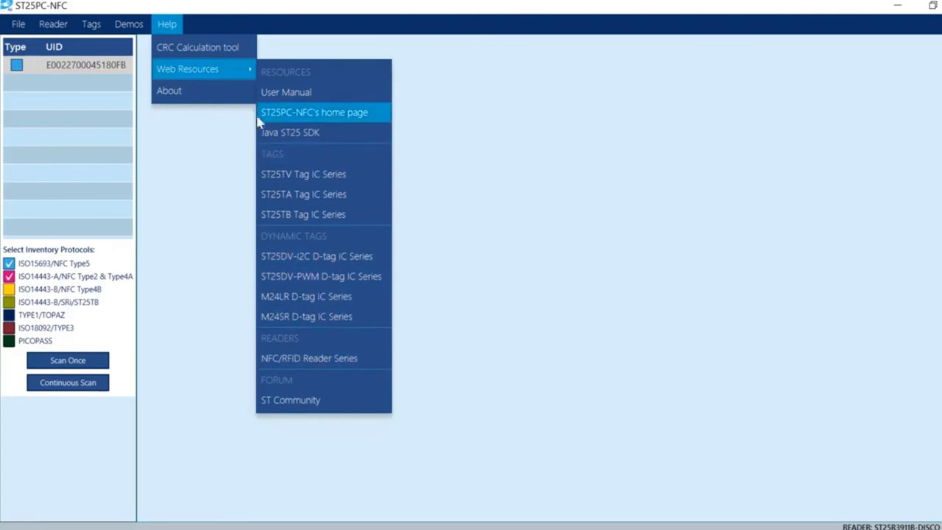
Open the About tab showing version 2.3.0-71d9931f and st25sdk 1.5.1
left_click(169, 89)
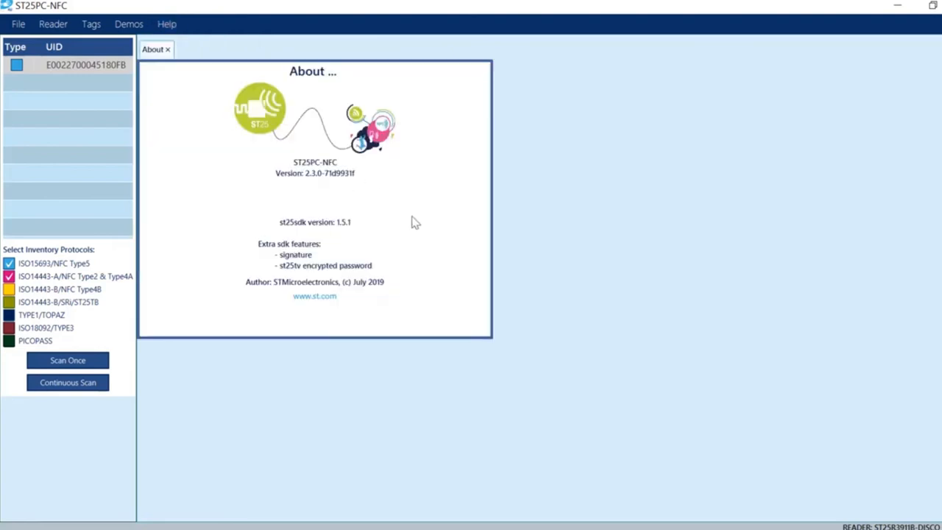
mouse_move(392, 222)
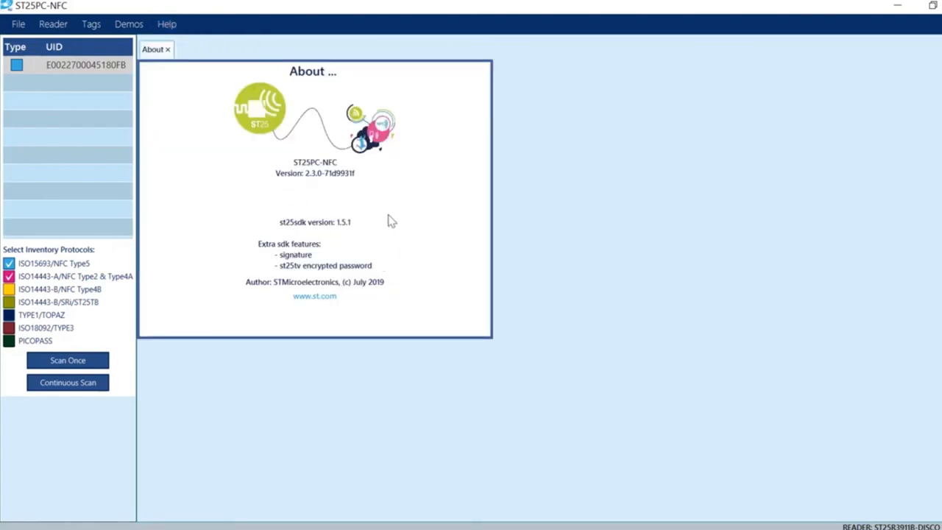
mouse_move(328, 236)
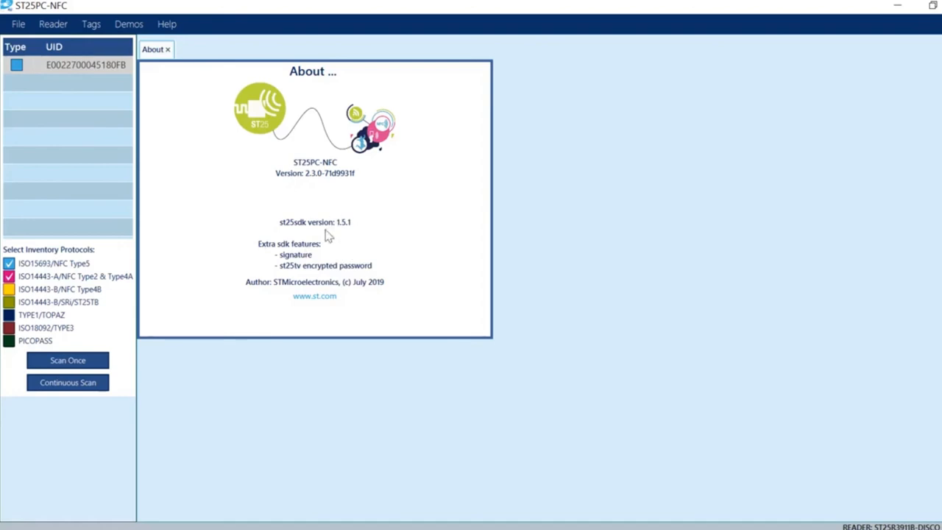
mouse_move(356, 261)
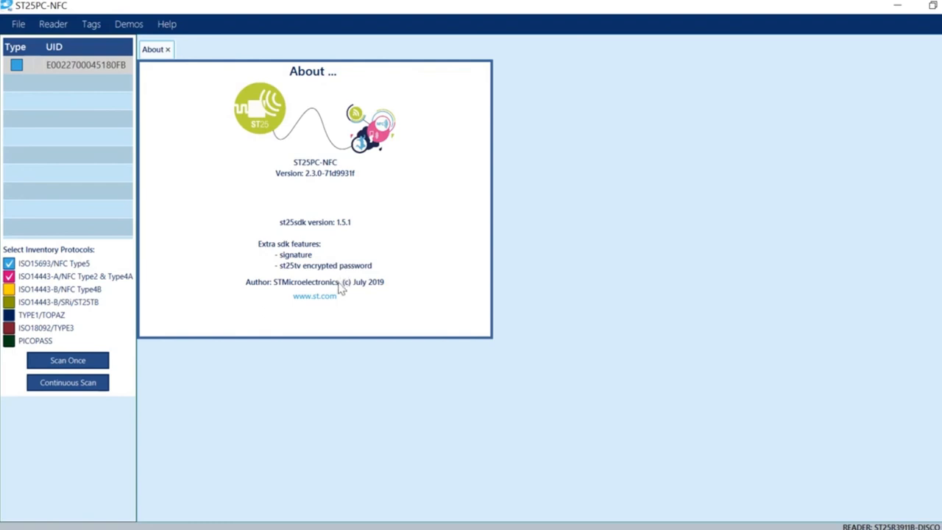
mouse_move(390, 289)
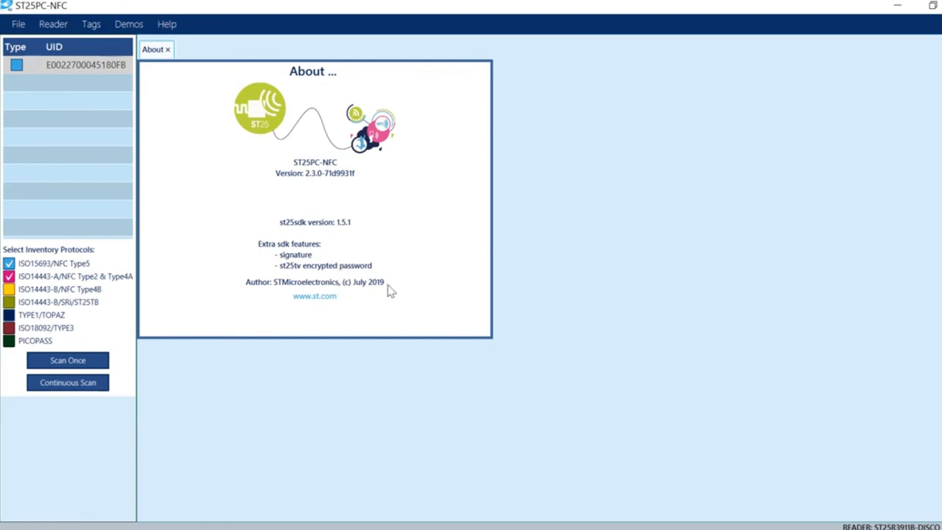
mouse_move(368, 290)
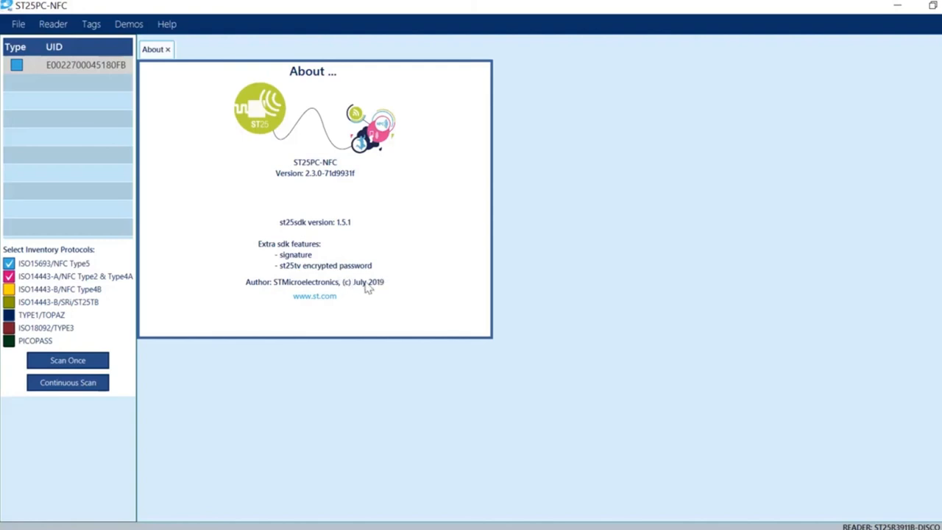
mouse_move(355, 211)
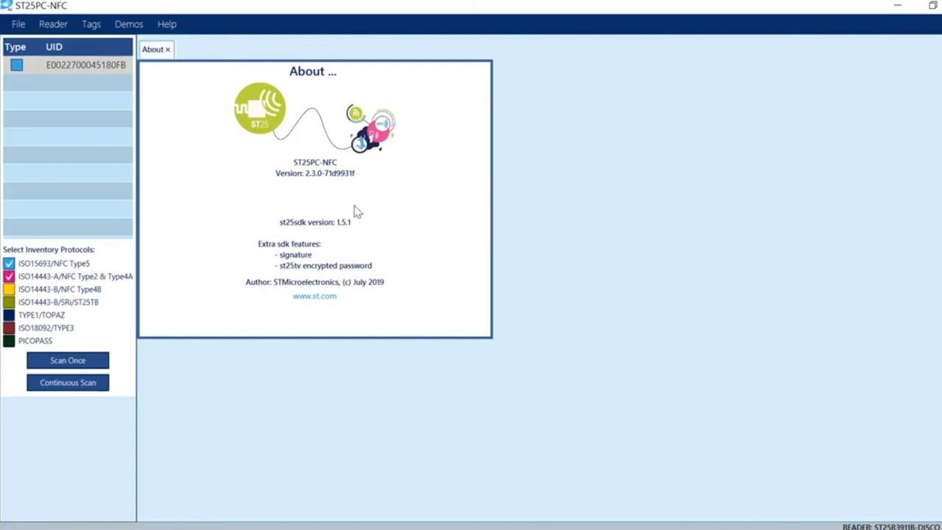
mouse_move(343, 232)
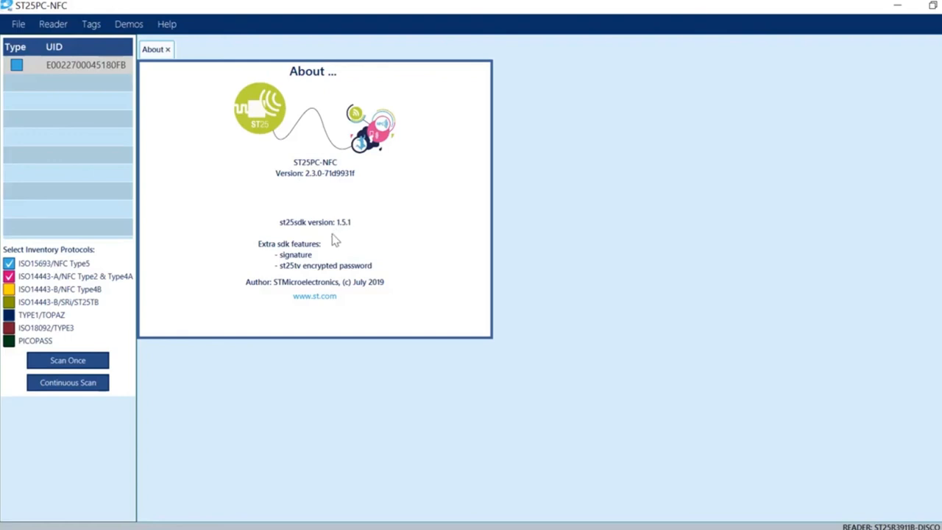
mouse_move(343, 250)
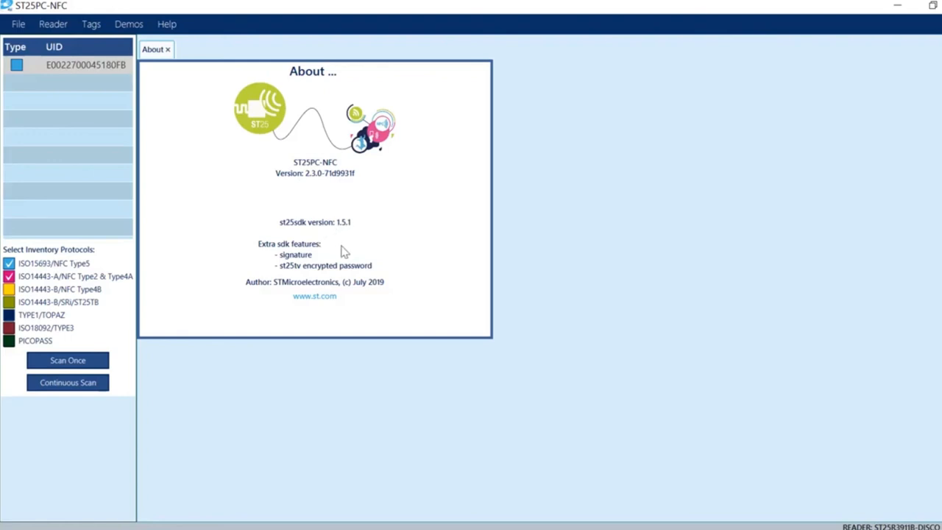
mouse_move(471, 224)
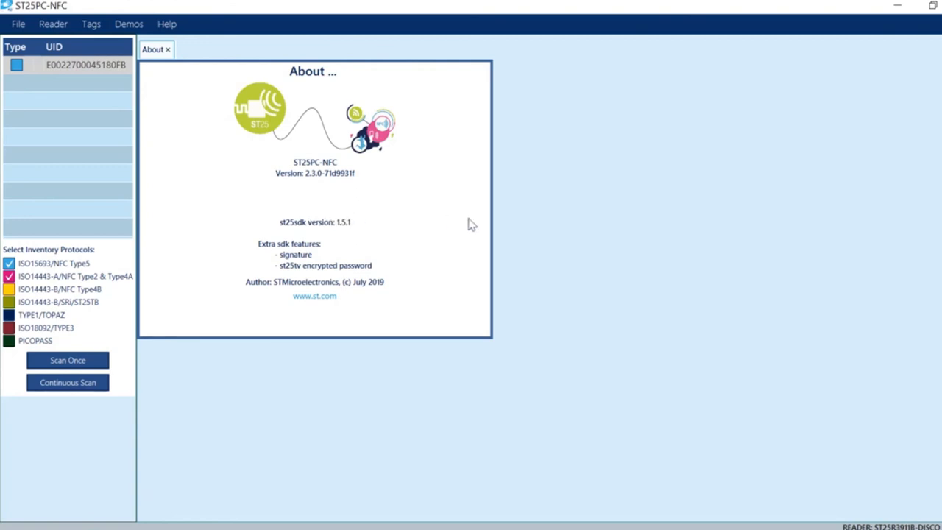
mouse_move(281, 216)
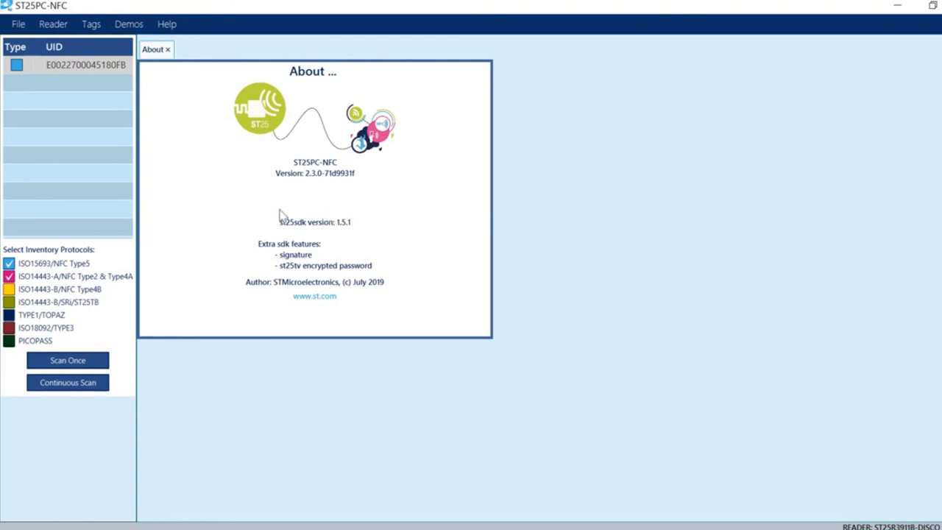
mouse_move(388, 221)
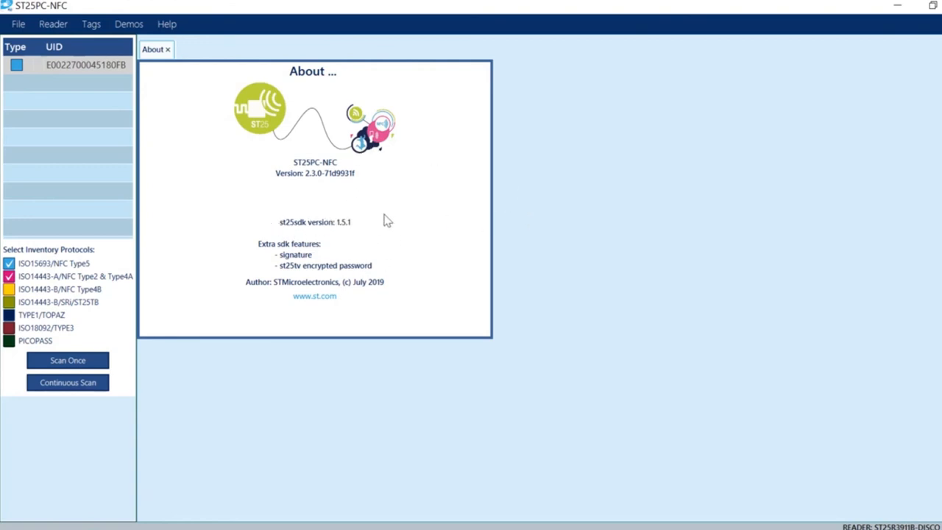
mouse_move(526, 236)
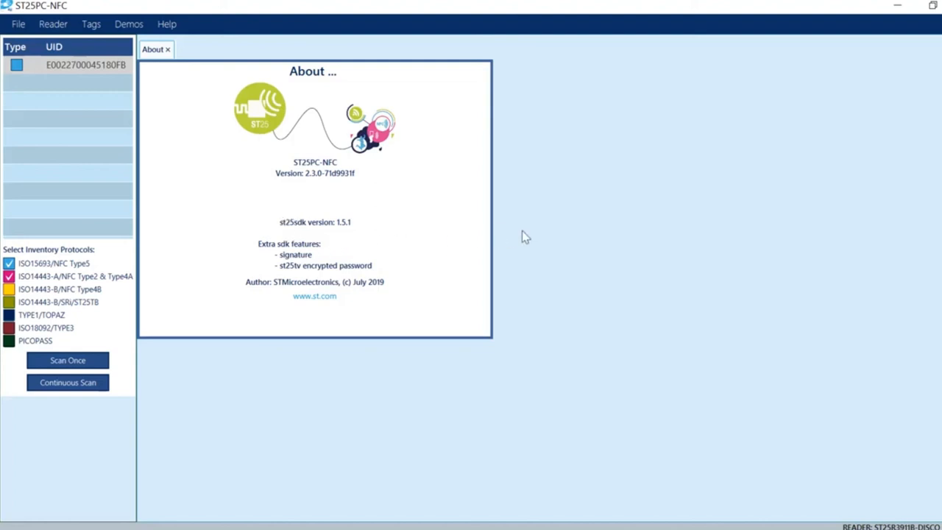
mouse_move(311, 232)
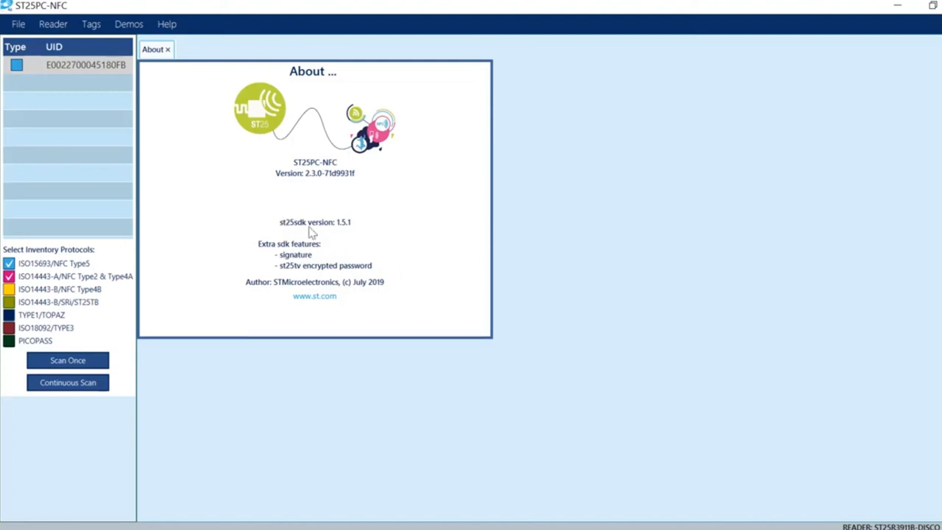
mouse_move(351, 327)
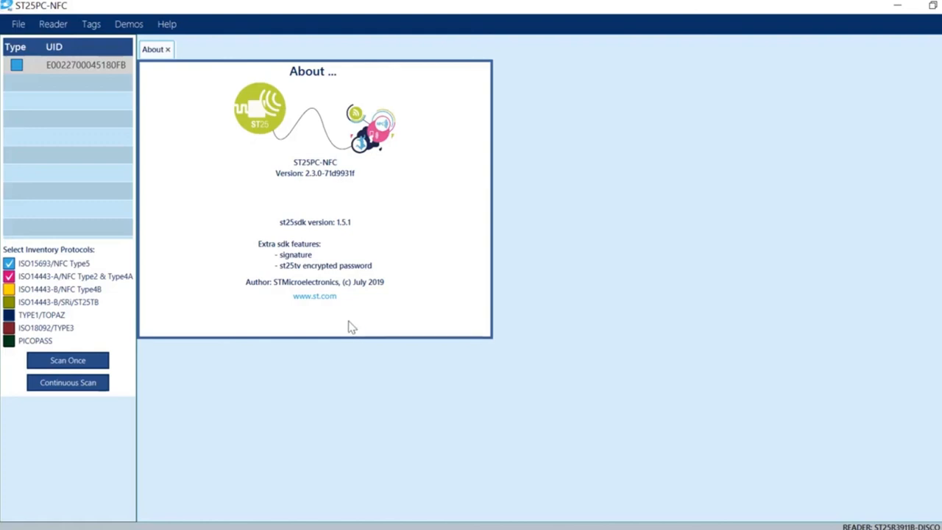
mouse_move(287, 279)
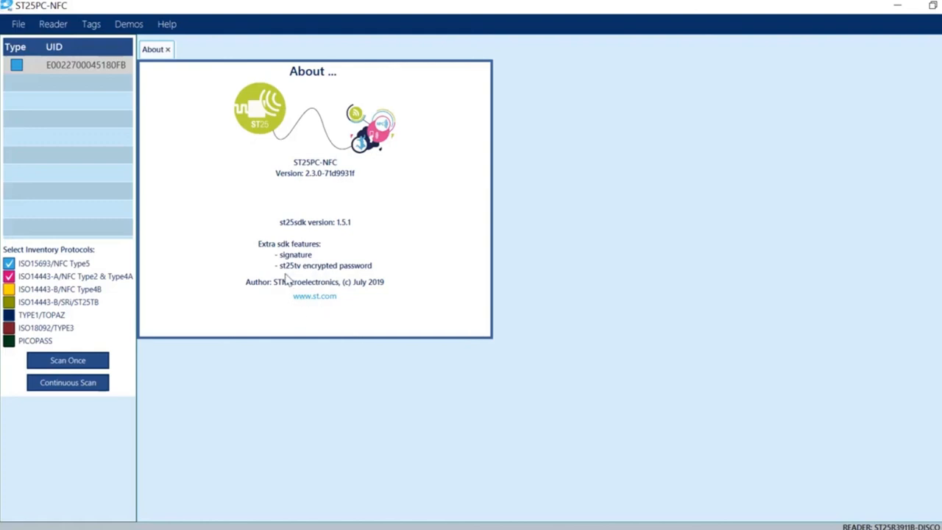
mouse_move(339, 293)
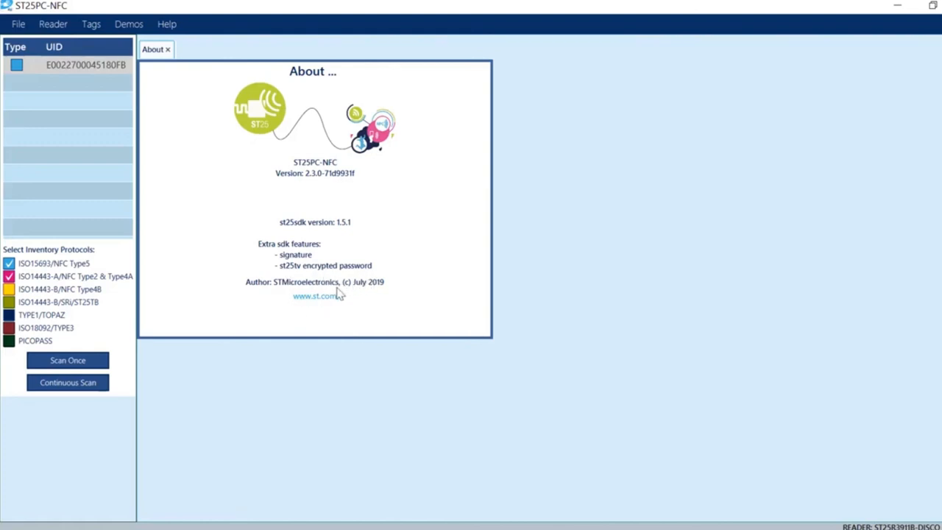
mouse_move(393, 300)
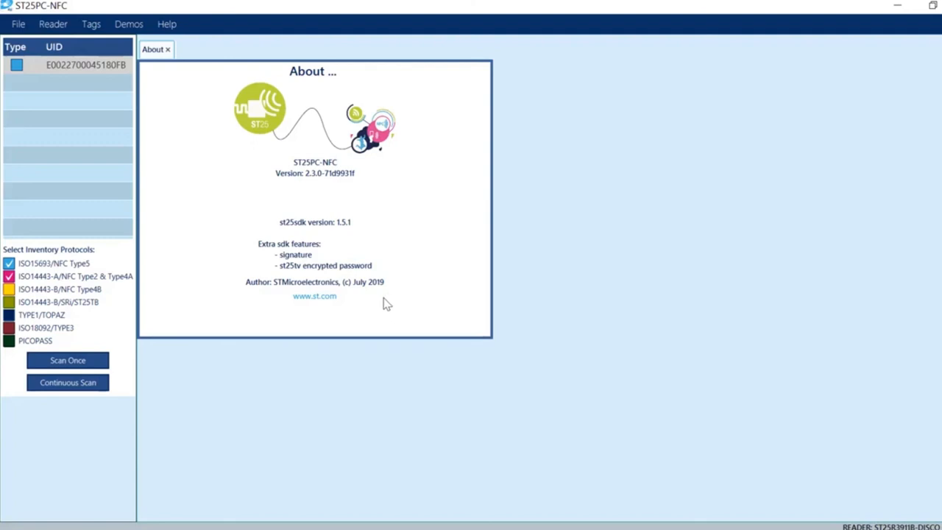
mouse_move(382, 306)
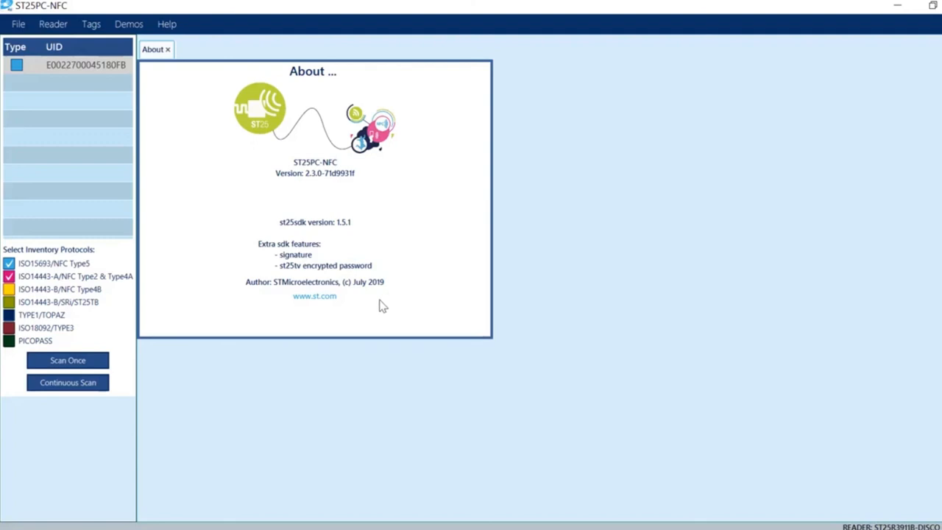
mouse_move(381, 305)
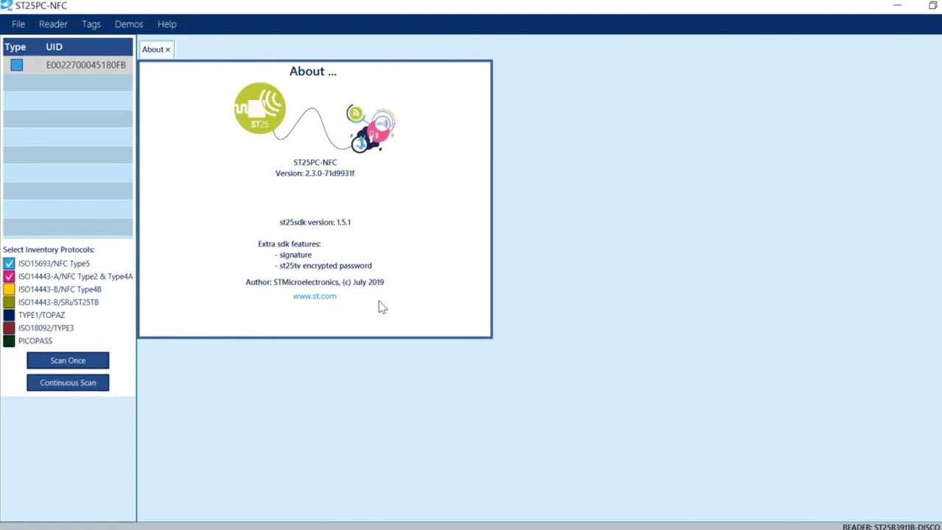
mouse_move(380, 307)
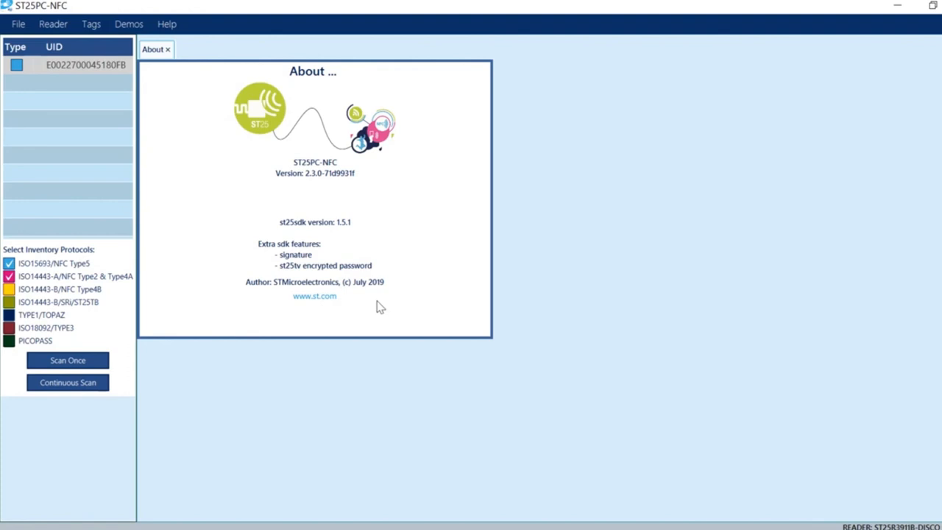
mouse_move(452, 290)
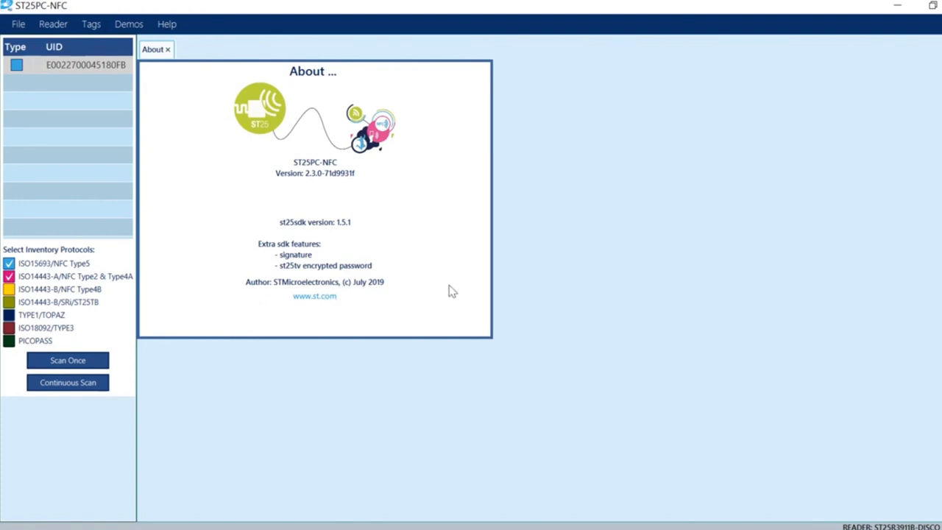
mouse_move(625, 480)
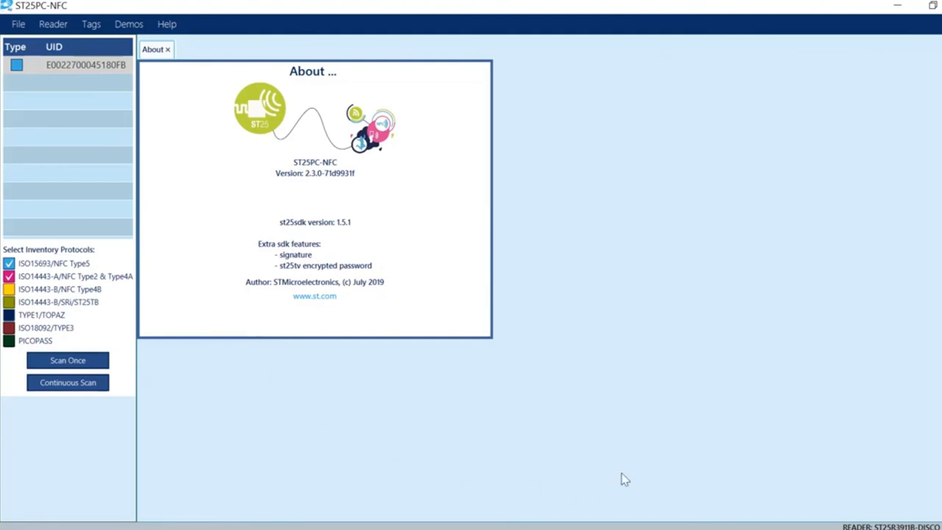